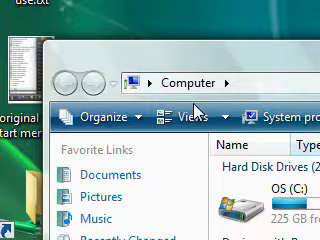
# Step: Set Folder Options to single-click opening with icon titles underlined consistent with the browser
pyautogui.press('alt')
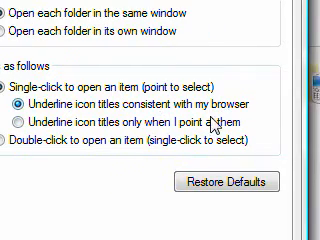
pyautogui.scroll(-3)
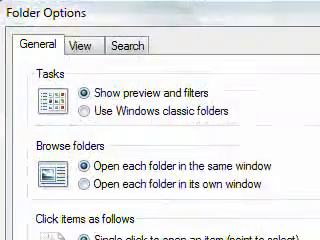
# Step: Reopen Folder Options and move toward the 'Double-click to open an item' option
pyautogui.scroll(-3)
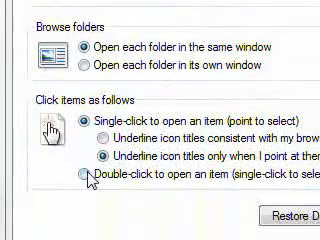